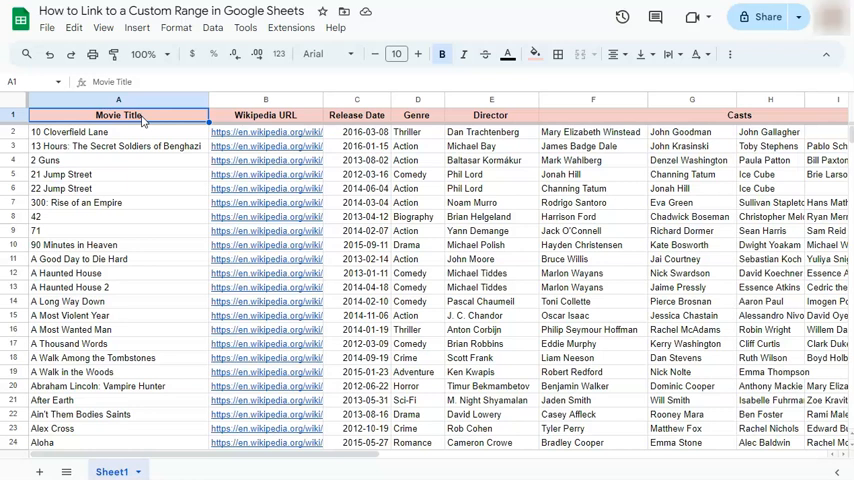
Show the context menu of actions for column A of the movie sheet
click(118, 100)
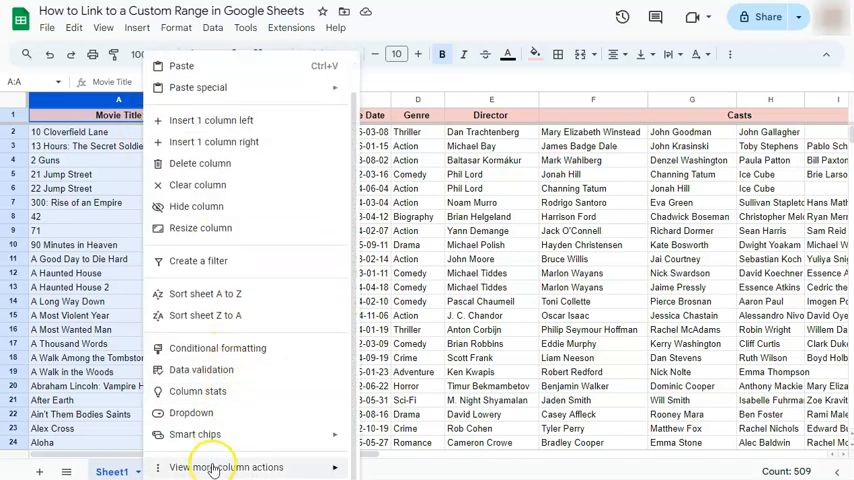
Copy a range link to column A via View more column actions, Get link to this range
click(234, 468)
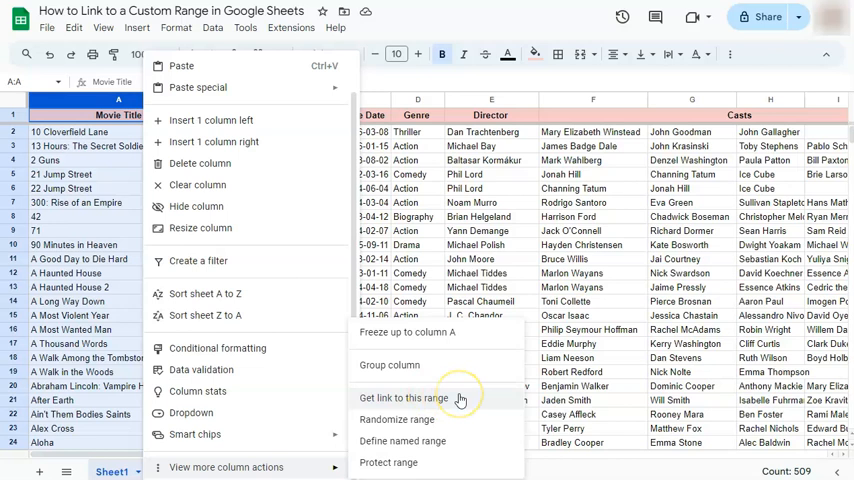
click(404, 398)
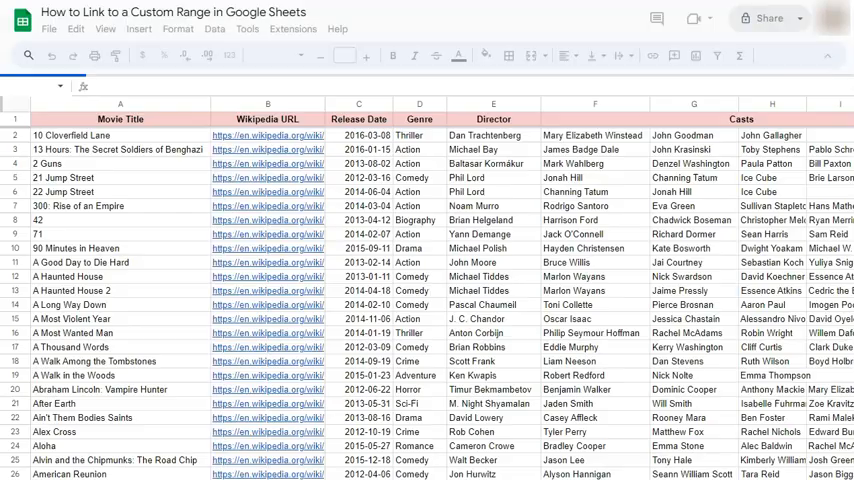
Load the movie sheet from the copied column A link in a new tab
click(120, 100)
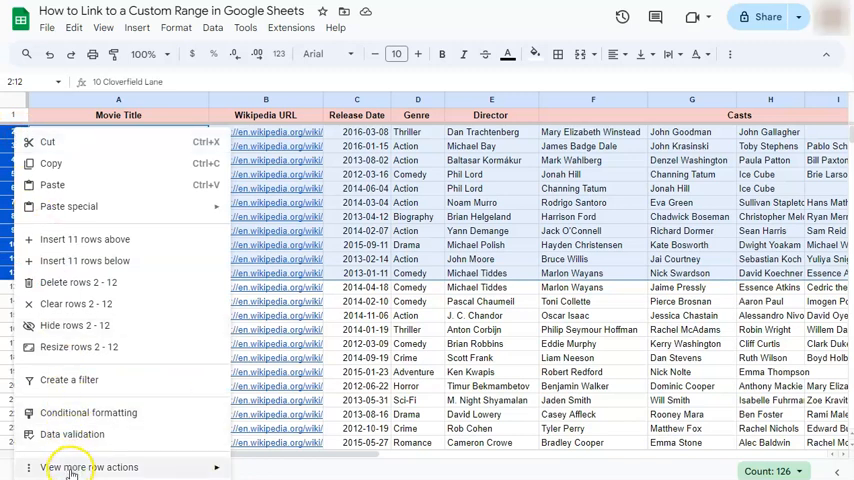
Copy a range link to rows 2–12 via View more row actions, Get link to this range
click(88, 468)
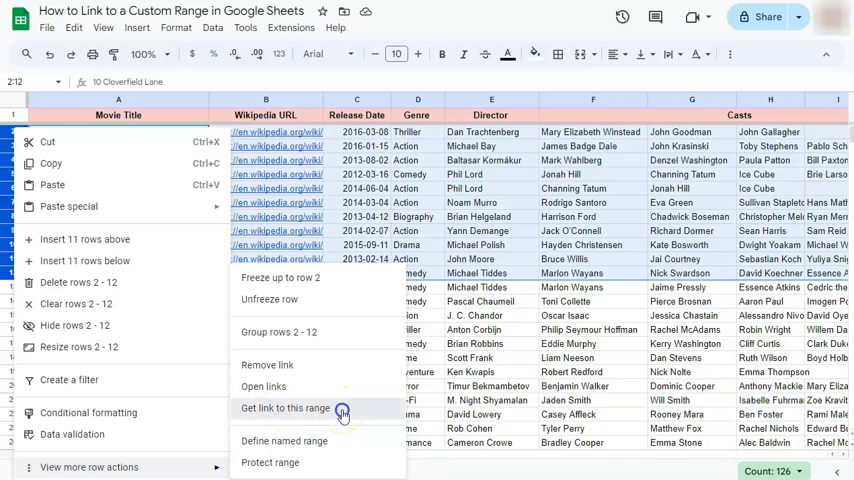
click(284, 408)
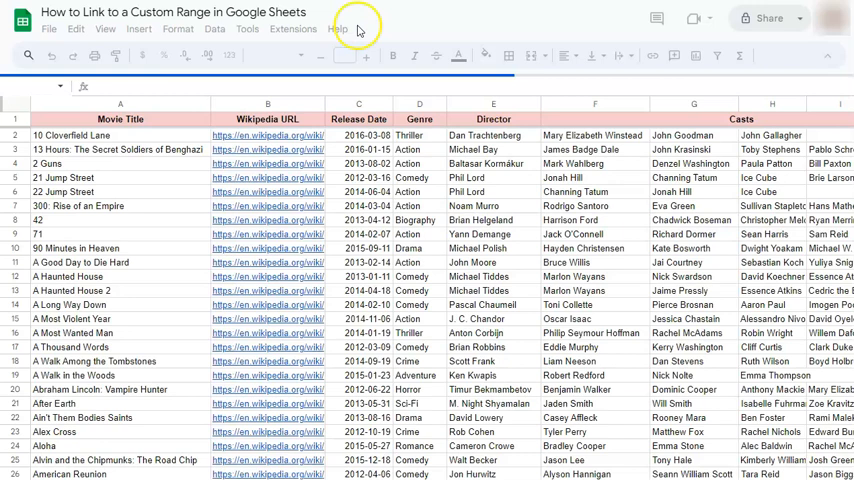
Load the rows 2–12 link to see them highlighted, then return to the column A tab
click(120, 132)
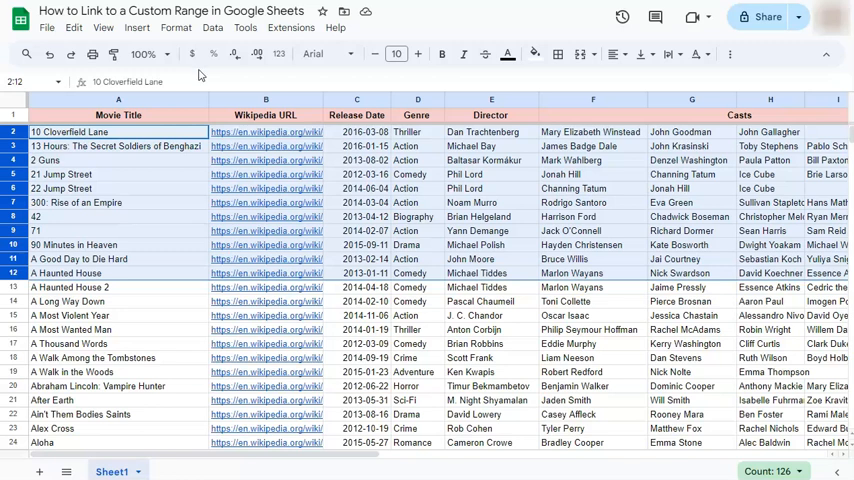
click(118, 114)
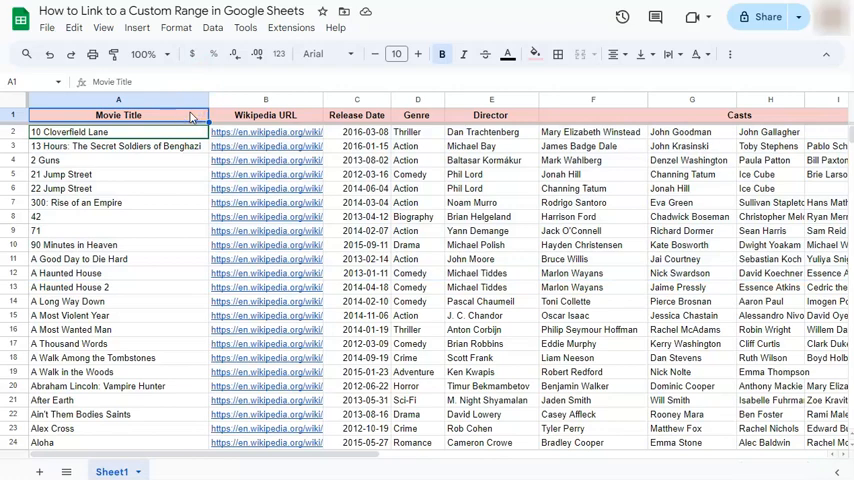